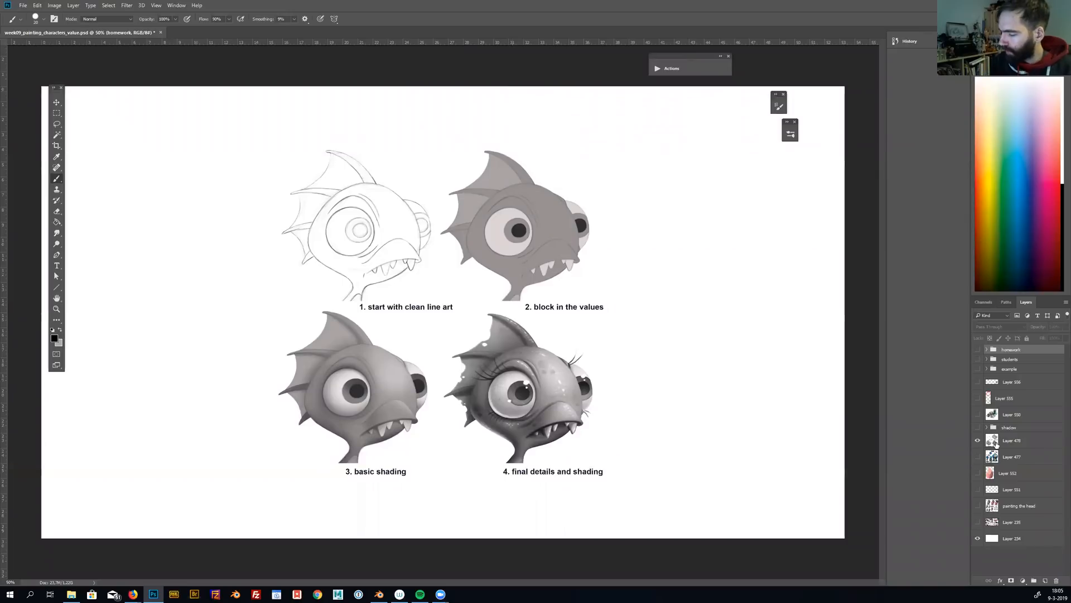
Step: Add a new empty layer above the four-stage fish value-painting sheet
left_click(1013, 440)
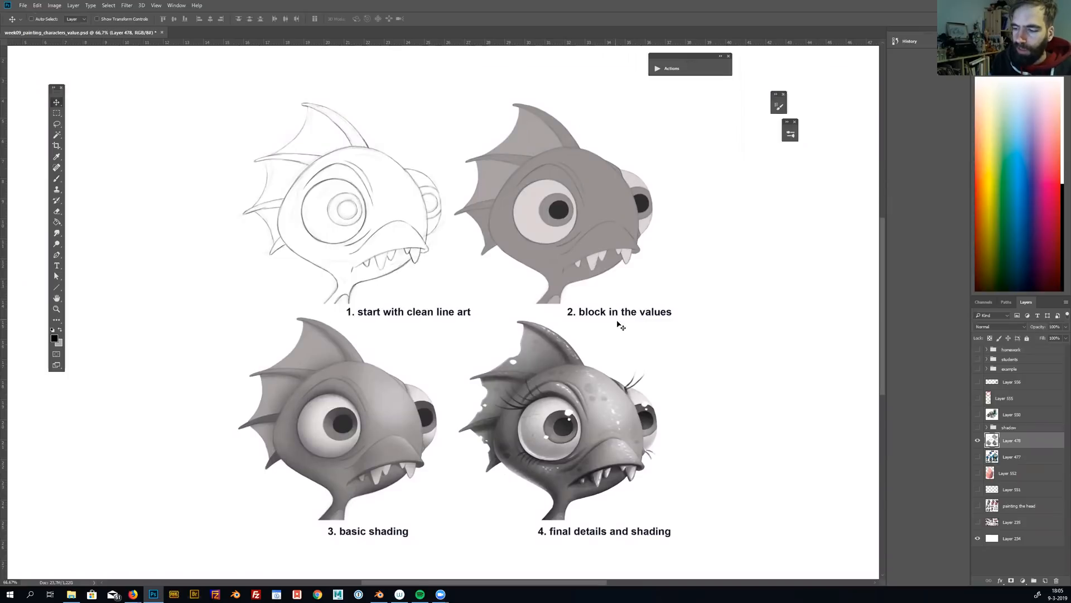
mouse_move(302, 248)
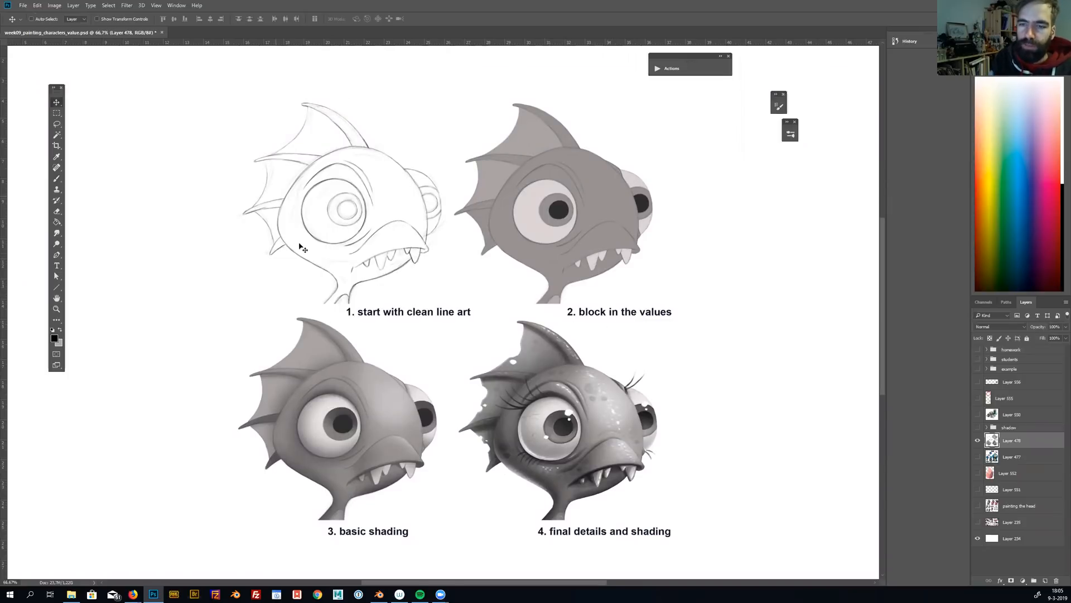
mouse_move(395, 203)
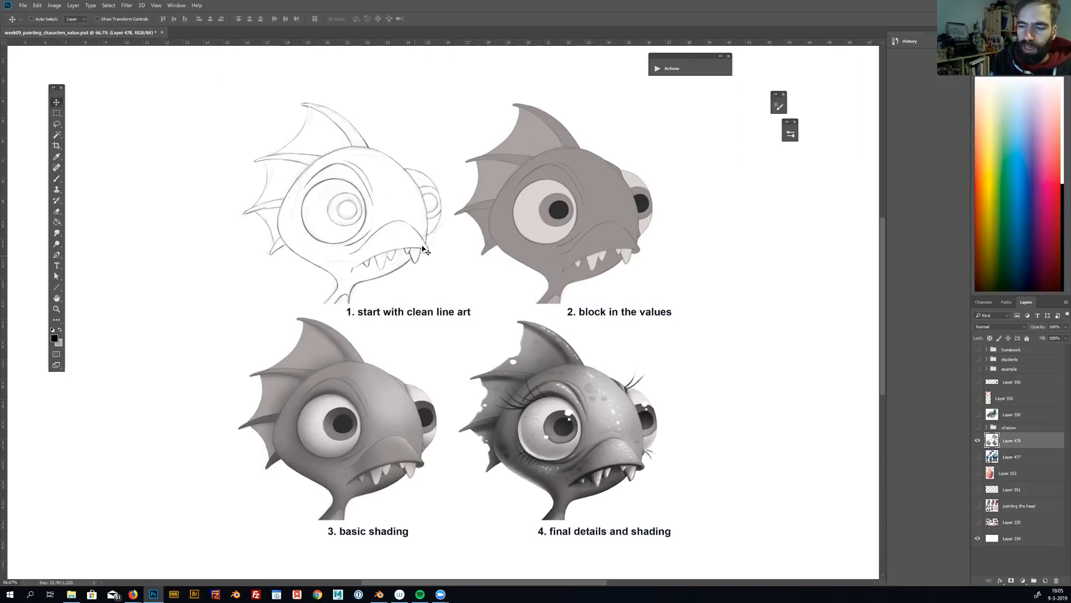
mouse_move(543, 136)
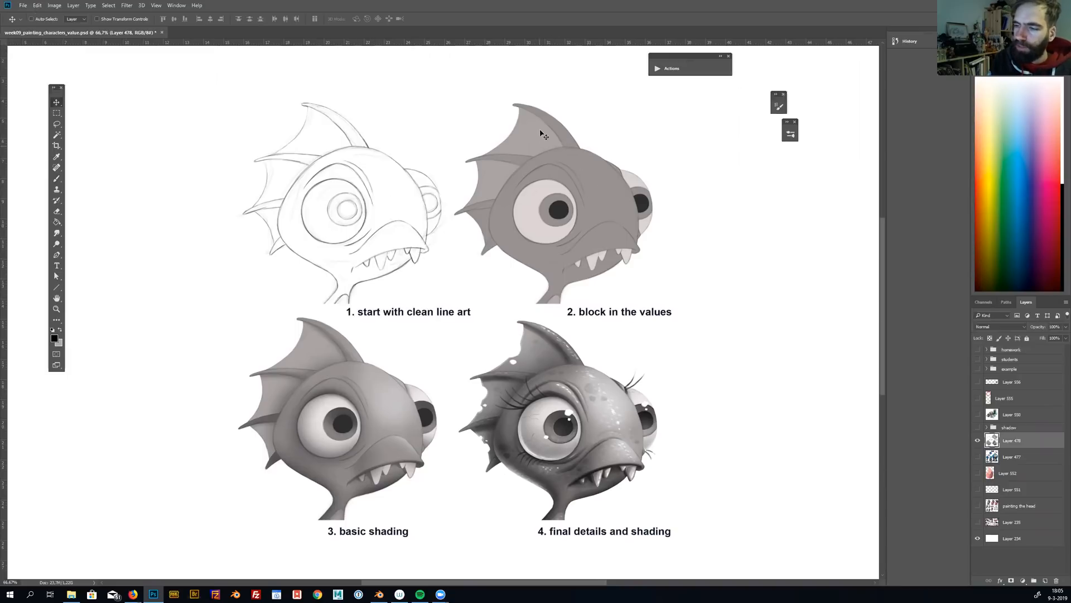
mouse_move(553, 285)
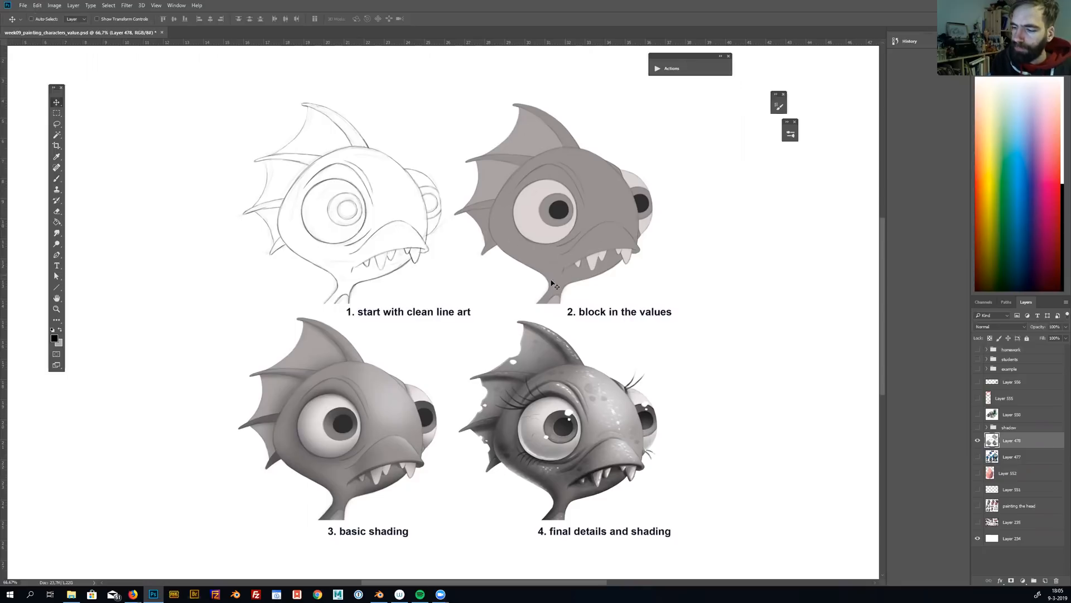
mouse_move(598, 184)
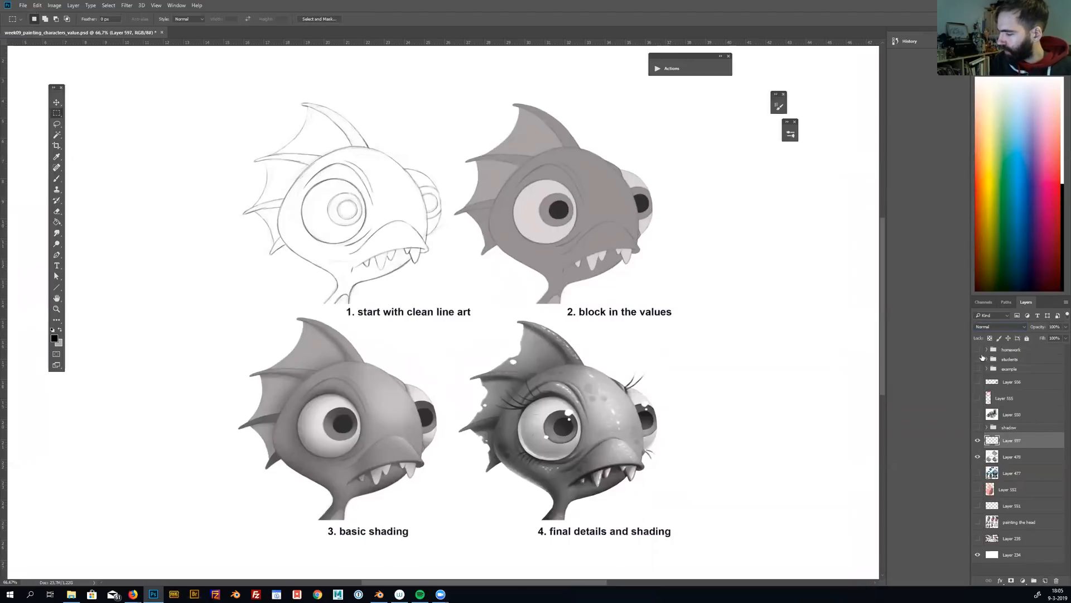
Step: Paint a green mark over the eye and brow of the fully detailed fourth fish
left_click(1000, 326)
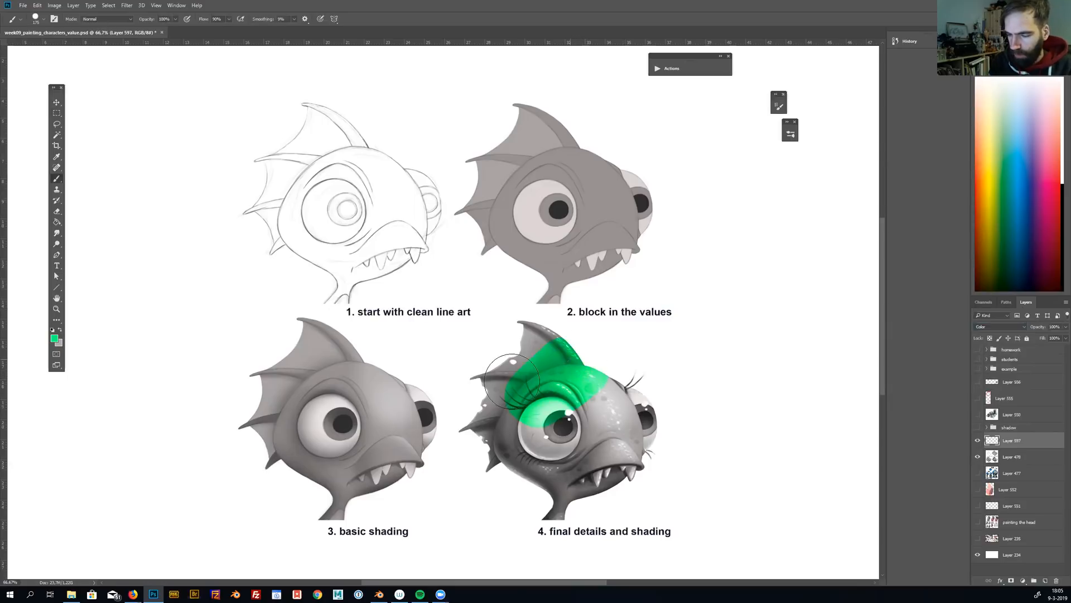
left_click_drag(513, 377, 639, 447)
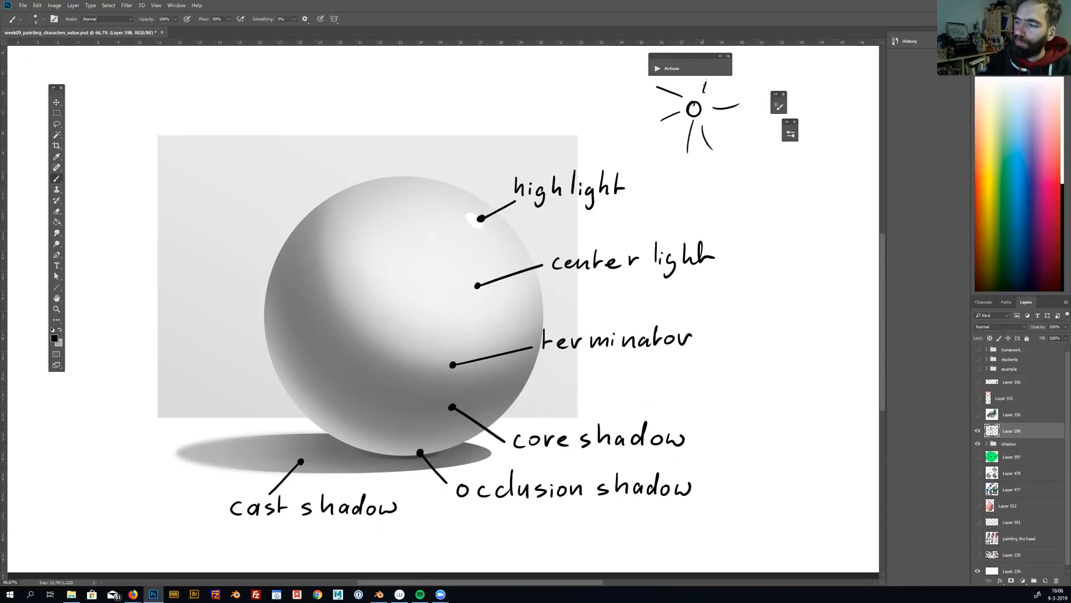
Step: Draw a sun-to-highlight arrow and scribble light strokes over the sphere's lit side
left_click_drag(683, 123, 635, 154)
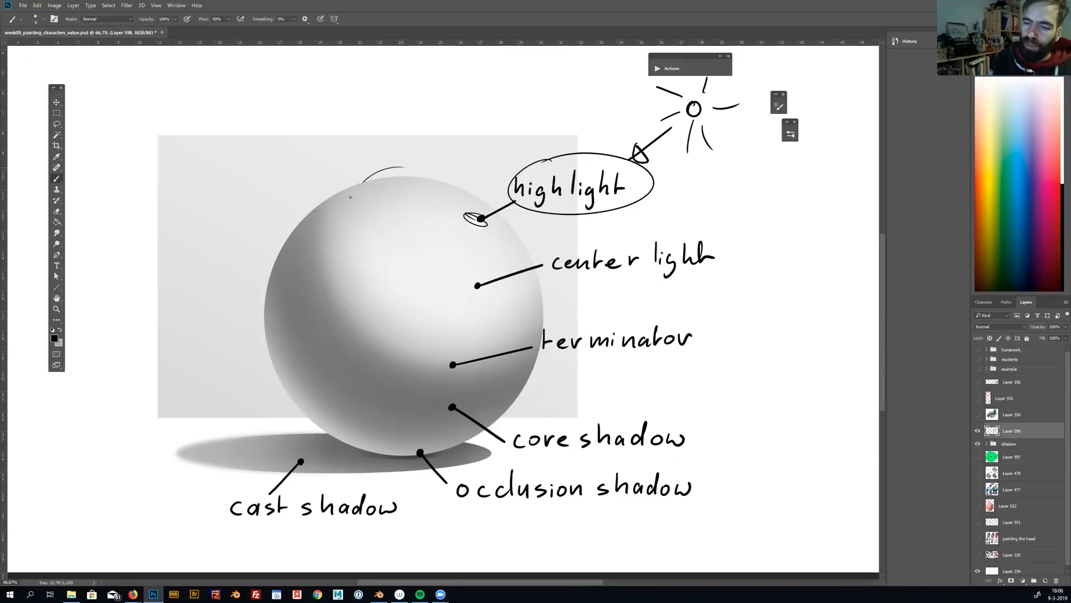
left_click_drag(513, 78, 485, 355)
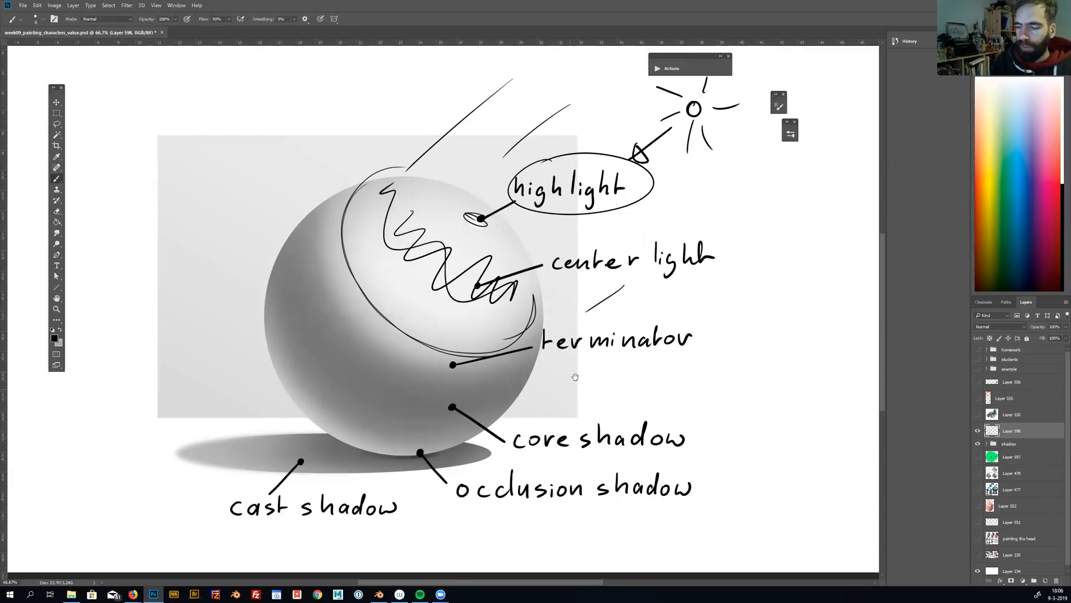
Step: Scribble the terminator and core shadow bands and add a 'reflective light' arrow
scroll("down", 3)
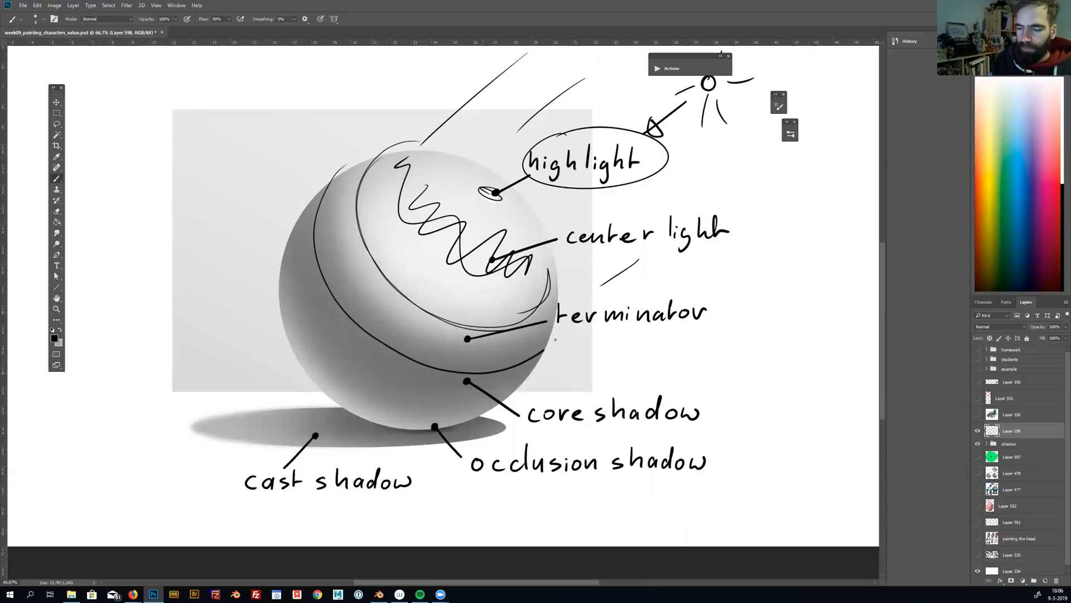
left_click_drag(362, 270, 390, 308)
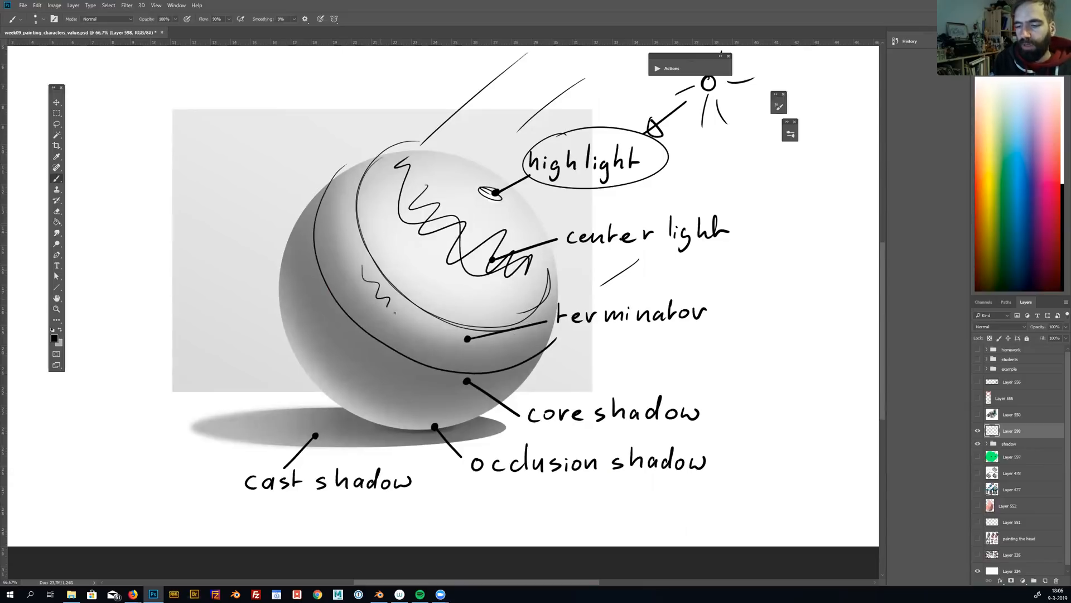
left_click_drag(370, 281, 383, 325)
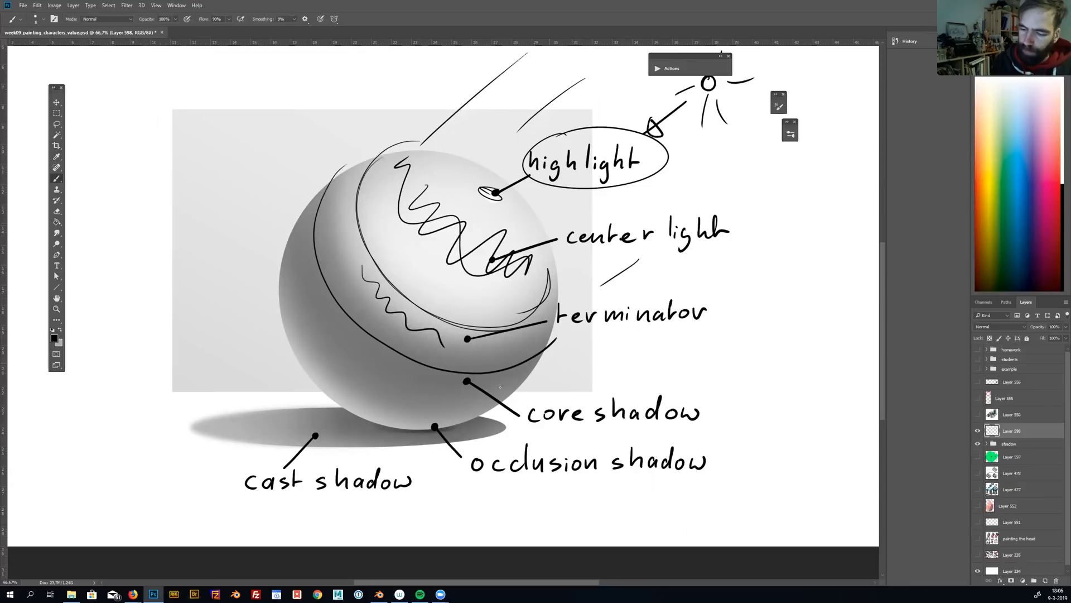
left_click_drag(529, 428, 692, 426)
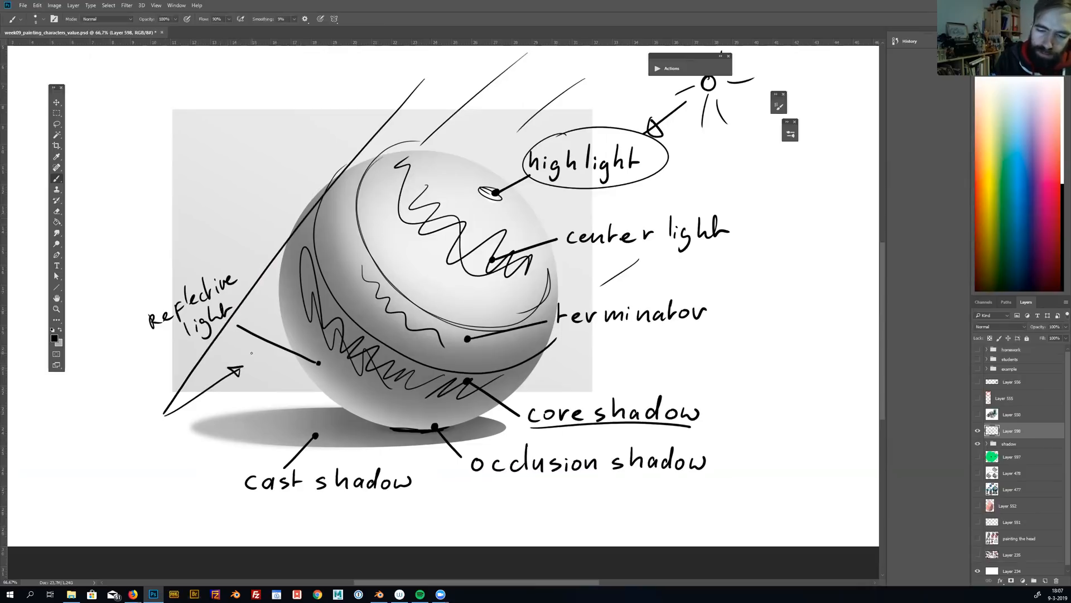
left_click_drag(266, 416, 325, 380)
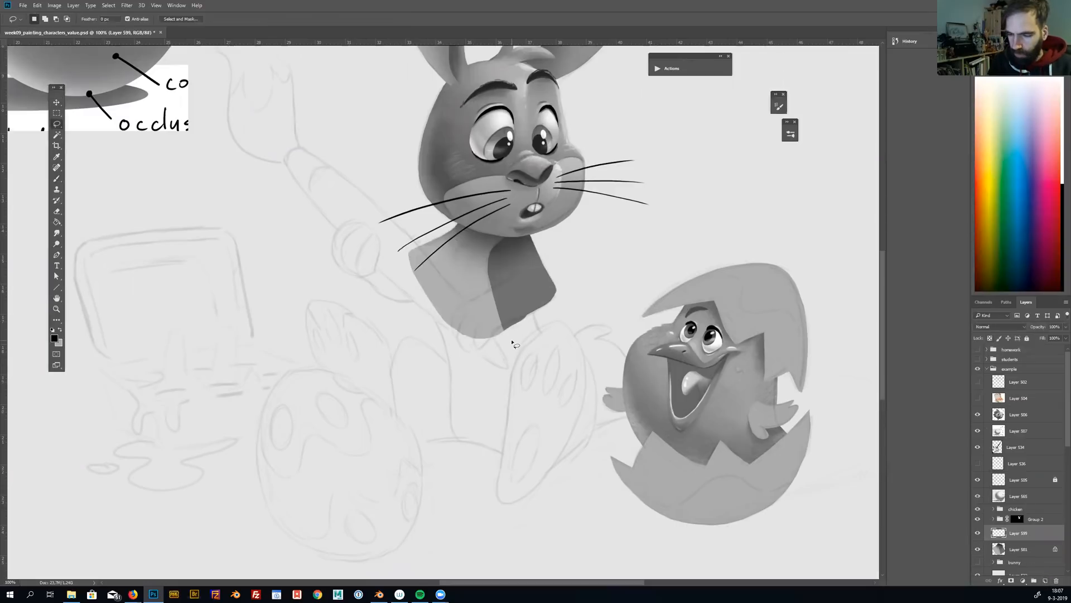
mouse_move(504, 497)
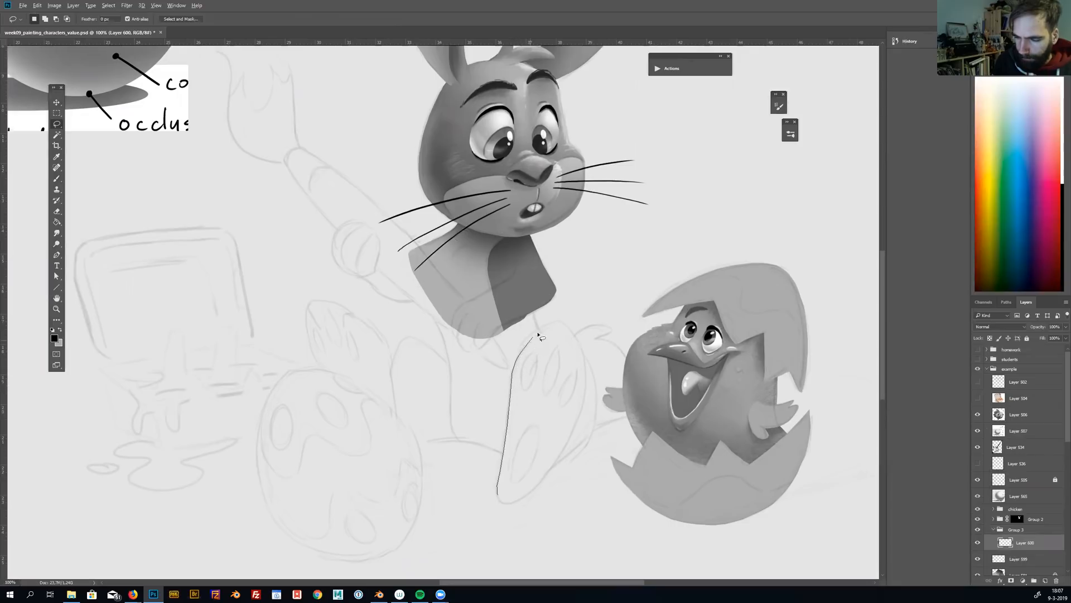
Step: Trace the outline of the bunny's foot with the Lasso on a new layer
left_click_drag(537, 339, 580, 335)
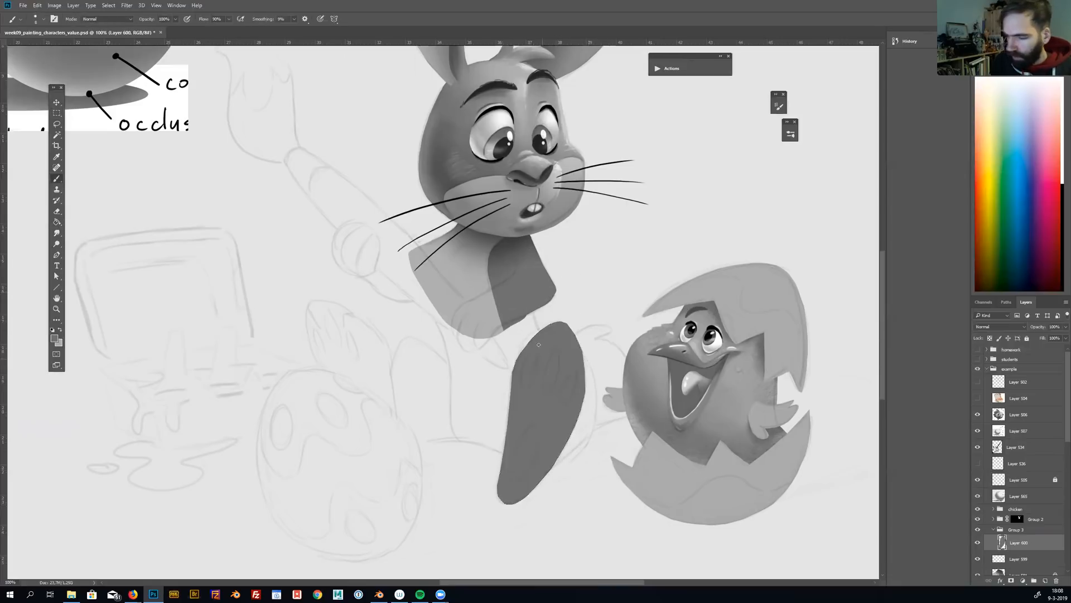
Step: Block in the lassoed foot shape with a flat mid-grey value
left_click_drag(519, 352, 554, 328)
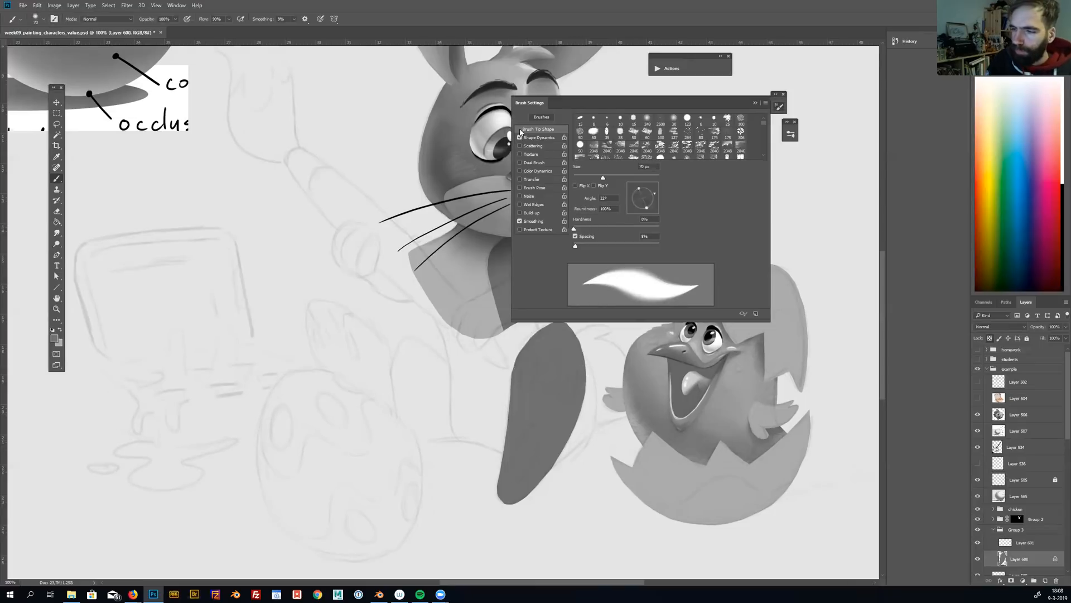
Step: Shade the bunny's foot with soft darker and lighter greys and blend along its edge
left_click(785, 94)
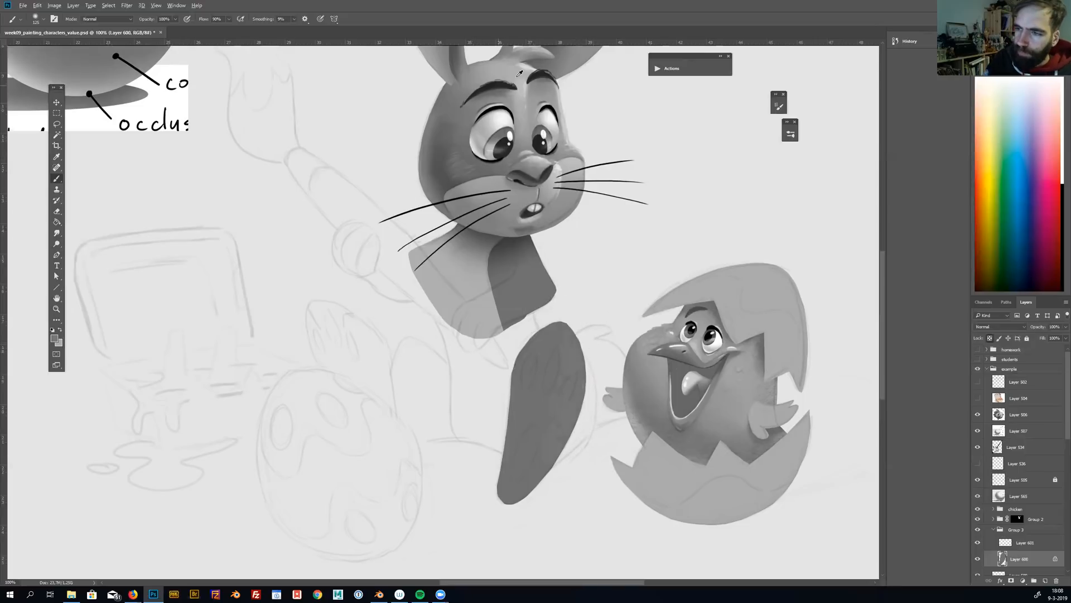
left_click_drag(540, 335, 567, 465)
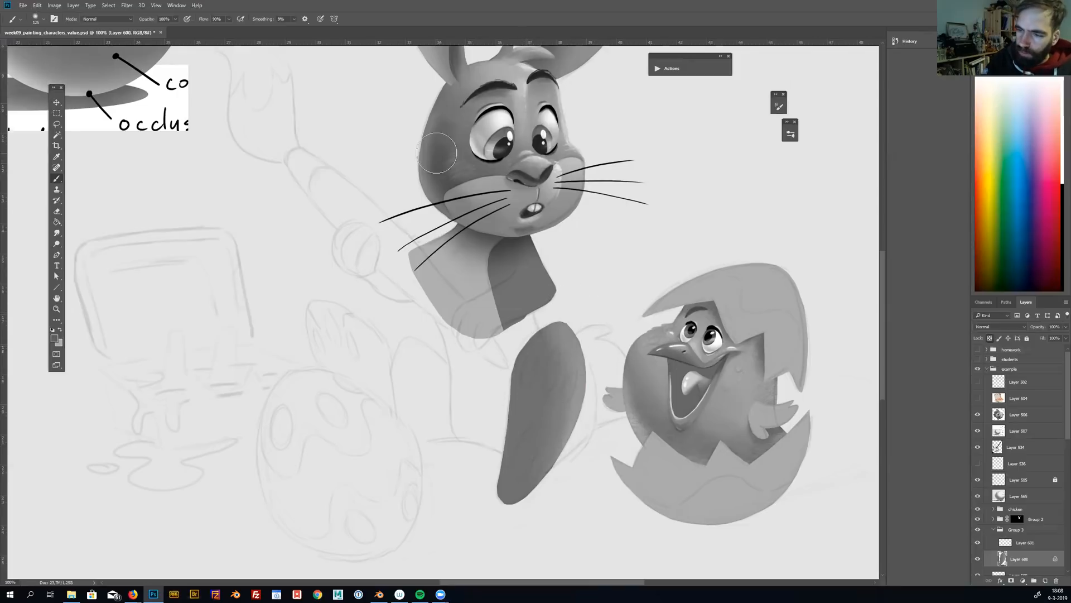
left_click_drag(438, 151, 508, 369)
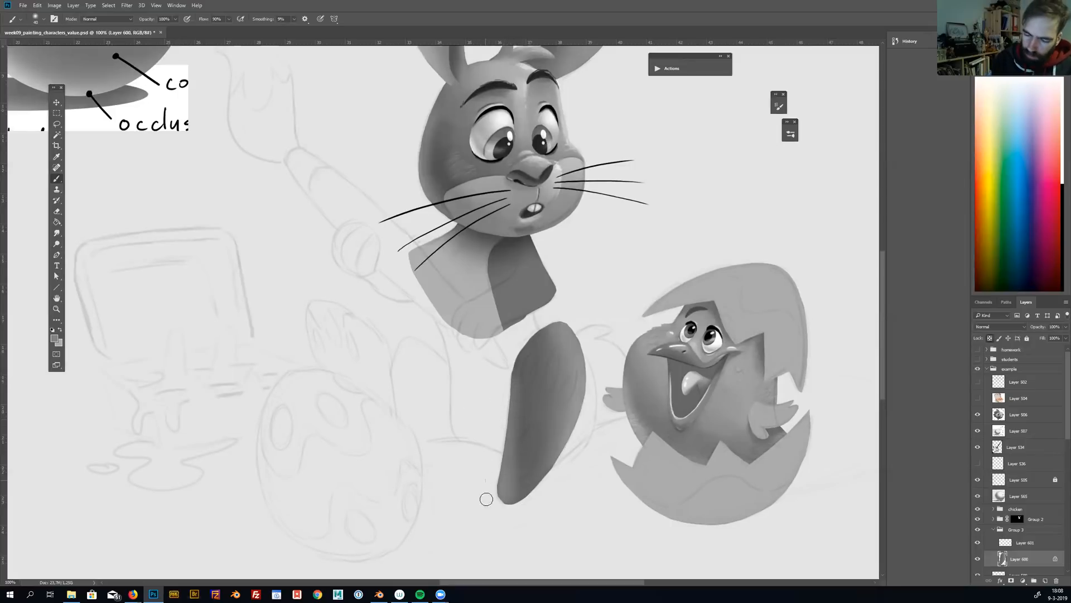
left_click_drag(487, 499, 513, 487)
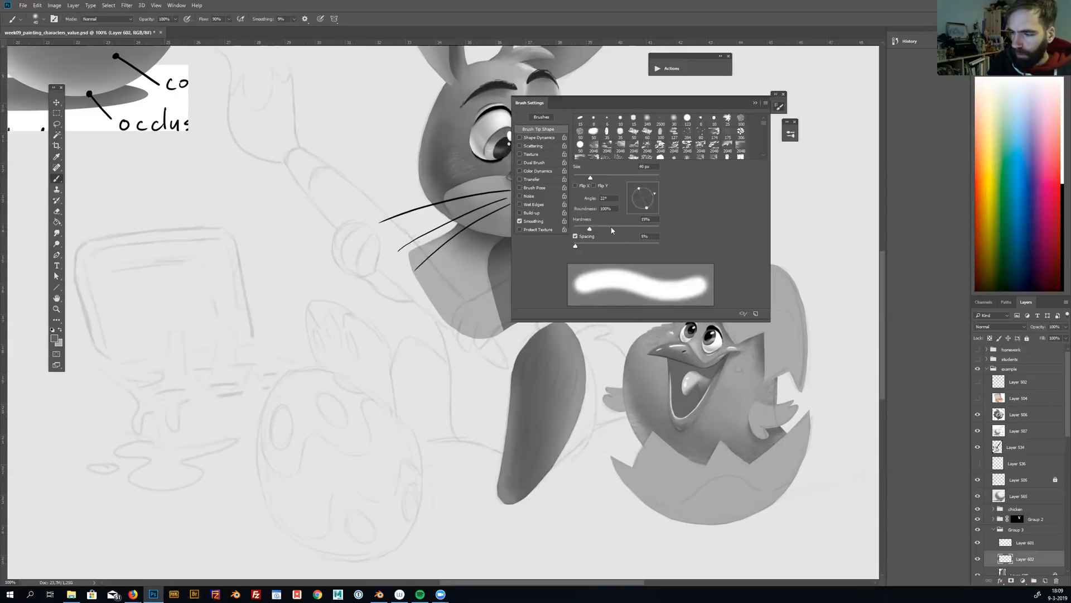
Step: Paint a large heel pad and smaller toe pads in light grey, then select the foot's layer
left_click(785, 94)
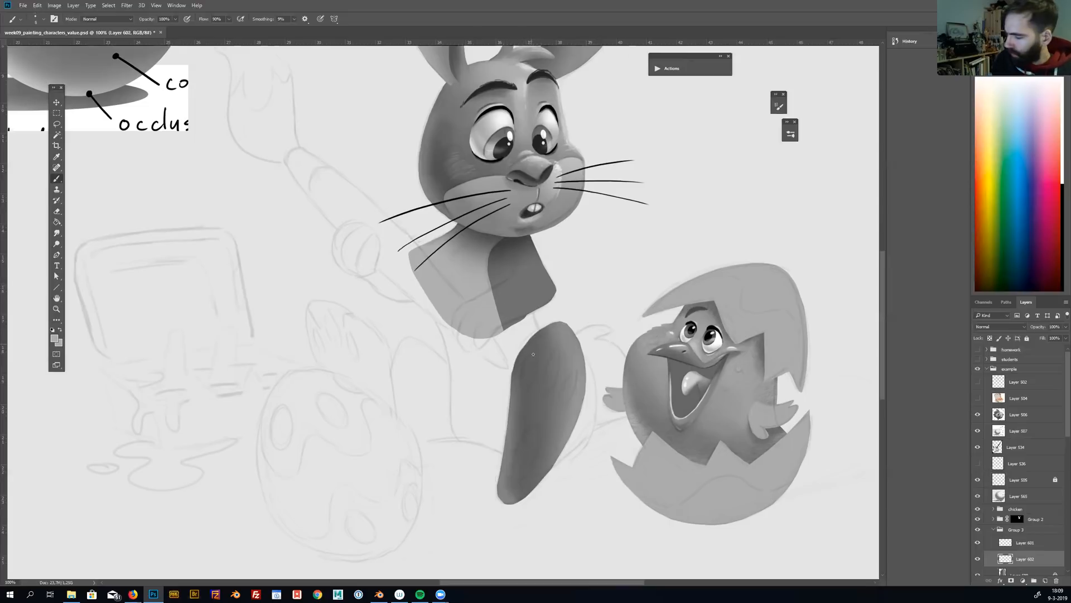
left_click_drag(533, 354, 522, 383)
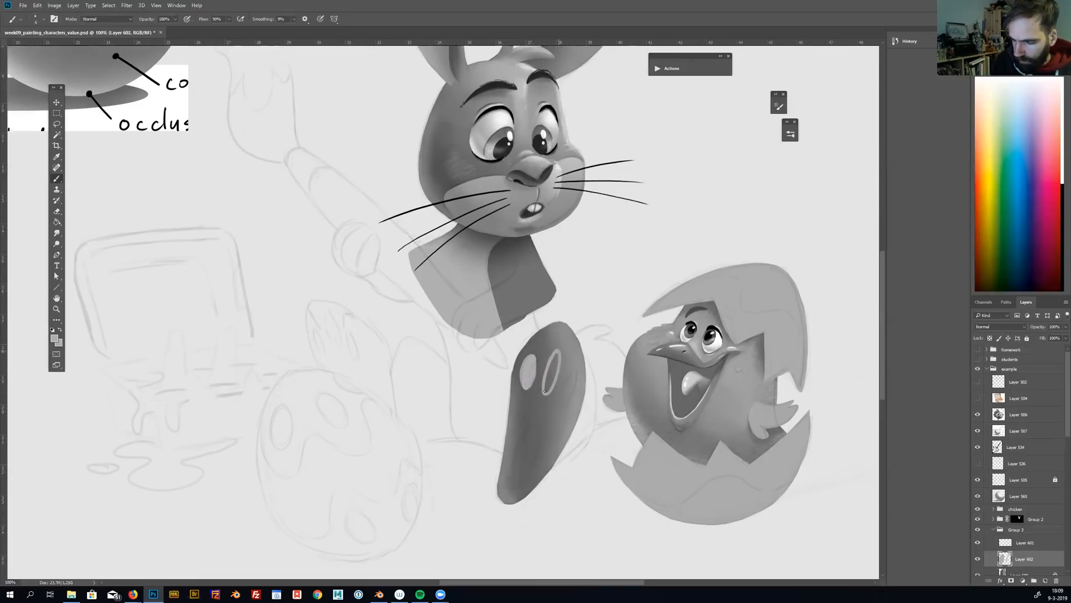
left_click(540, 379)
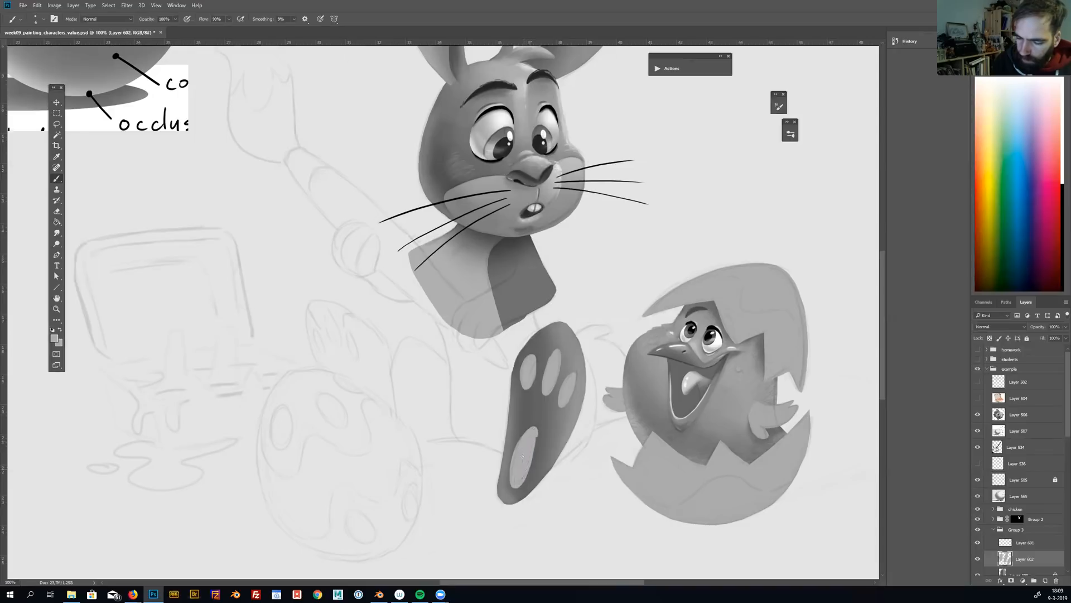
left_click_drag(522, 464, 537, 444)
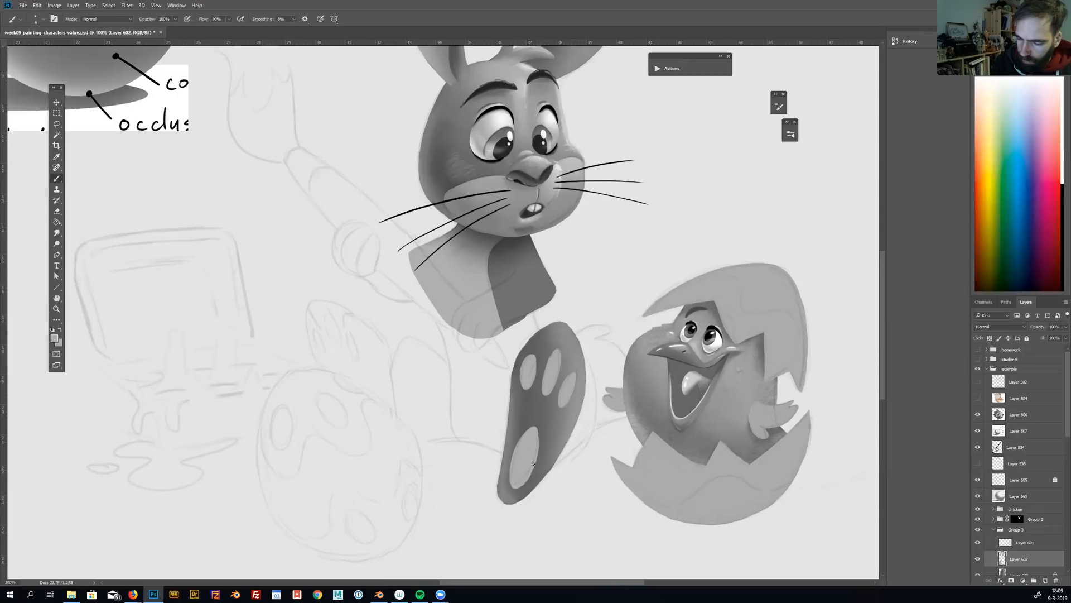
left_click(57, 101)
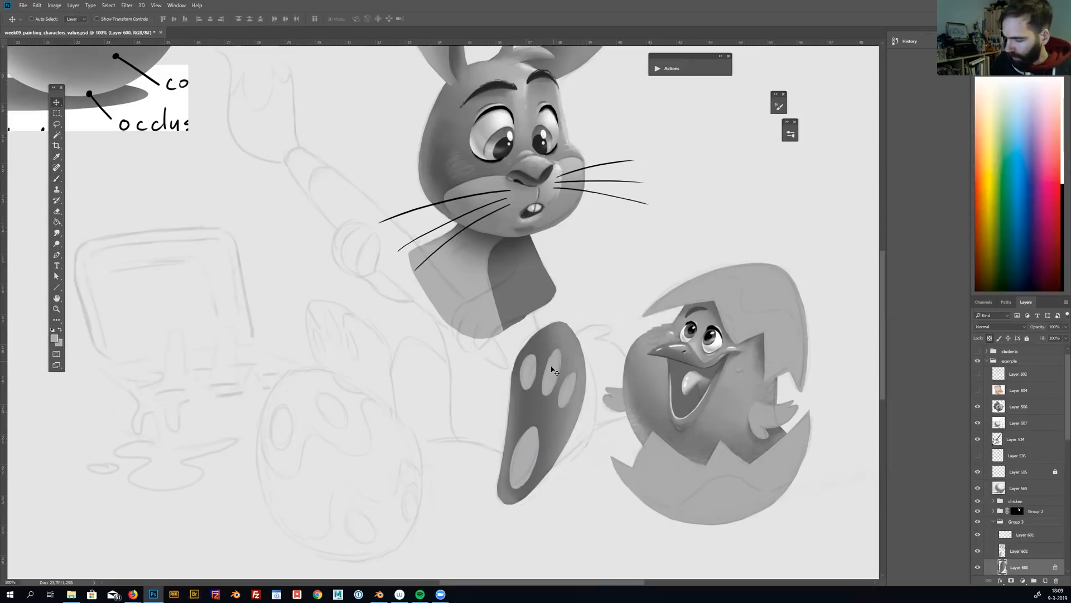
Step: Resume painting on the foot's own layer to darken its top and the pad rims
left_click(57, 167)
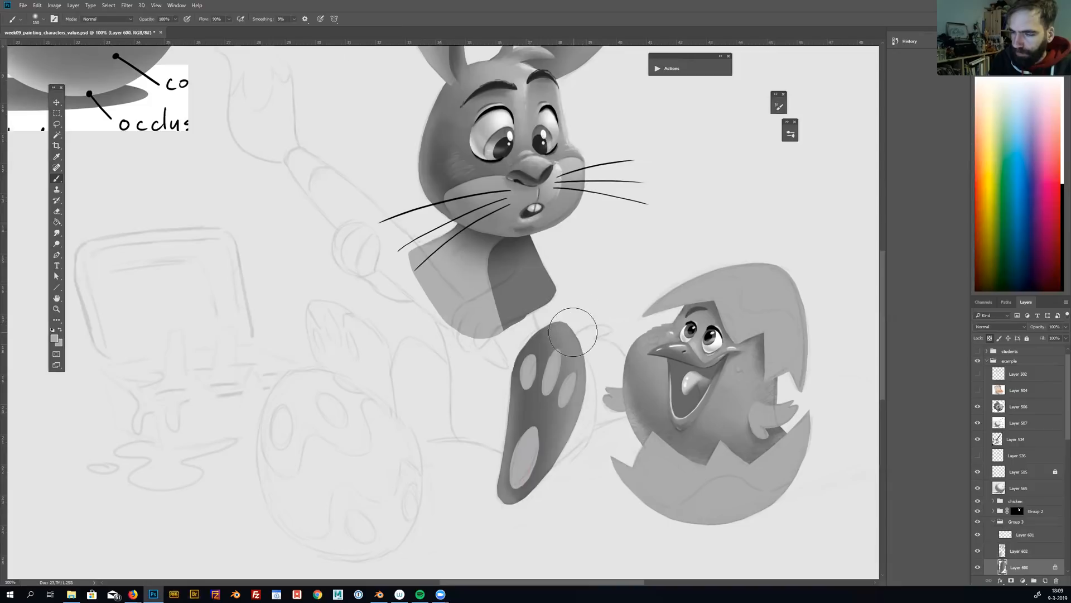
mouse_move(709, 121)
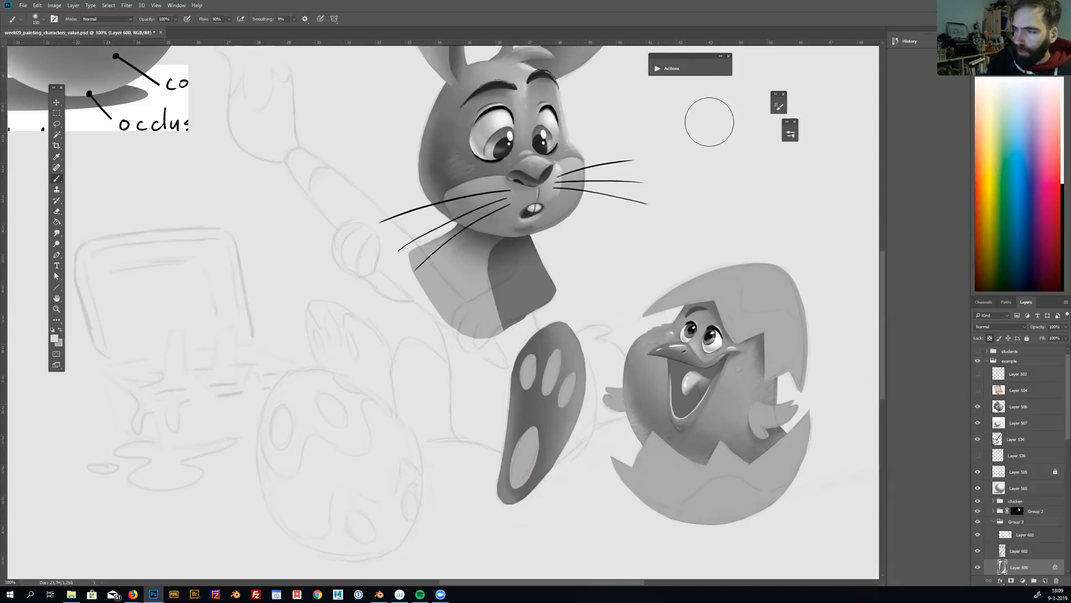
mouse_move(595, 313)
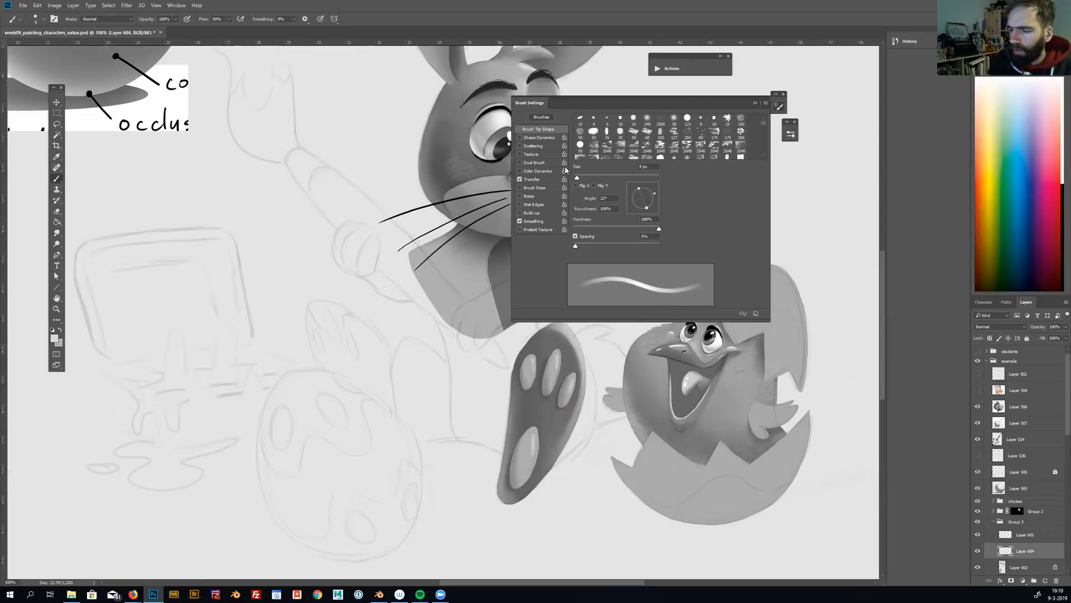
Step: Confirm the thin tapered brush choice for fine foot details
left_click(783, 94)
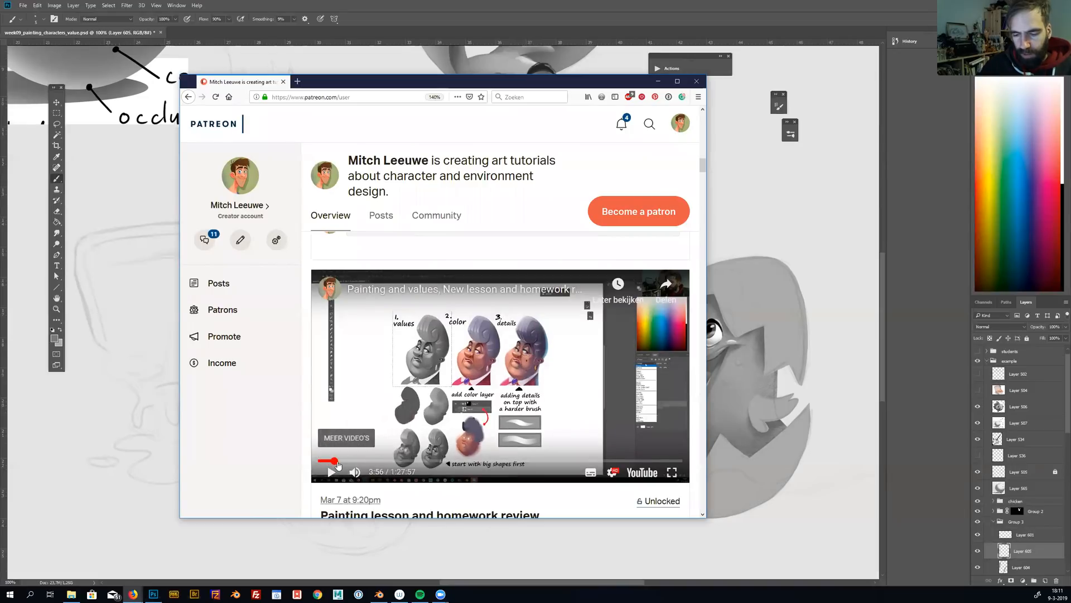
Step: Scrub the lesson video forward through shape blocking, the bunny silhouette and the shaded bunny head
left_click(339, 461)
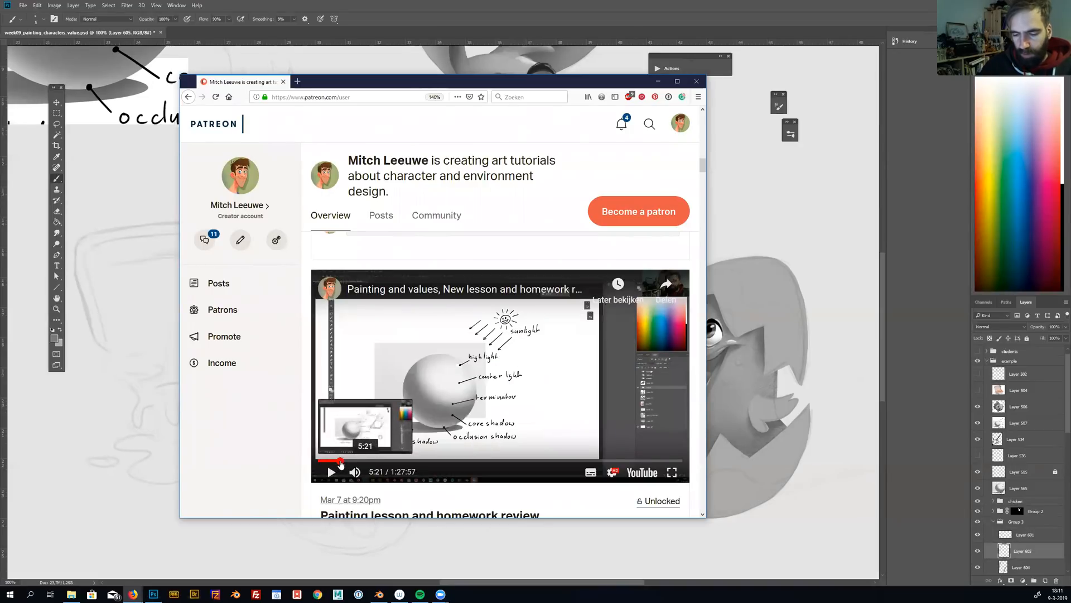
left_click_drag(336, 461, 349, 461)
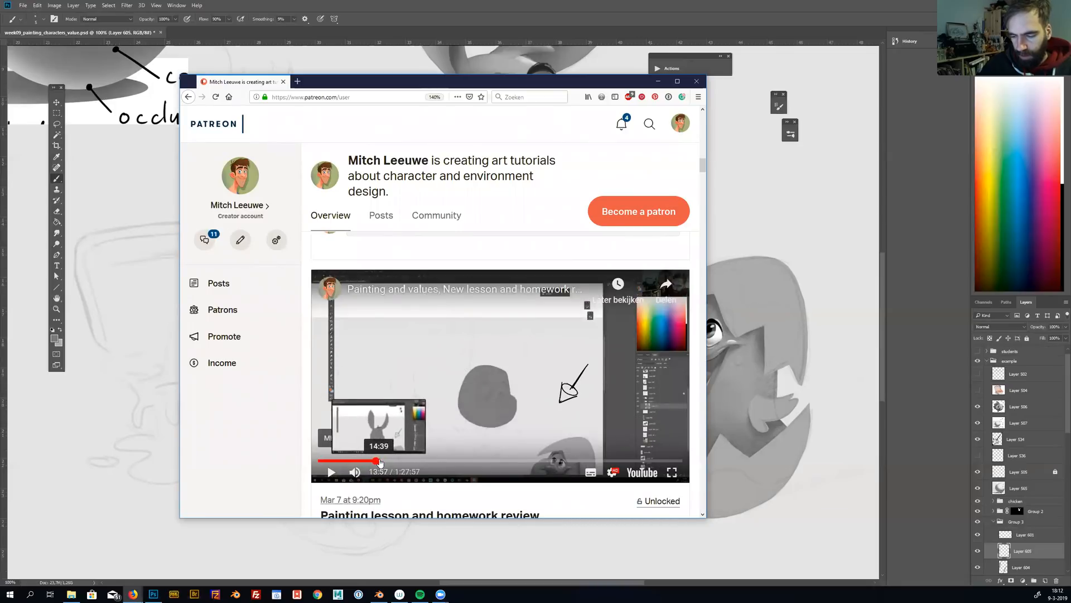
left_click_drag(380, 460, 384, 461)
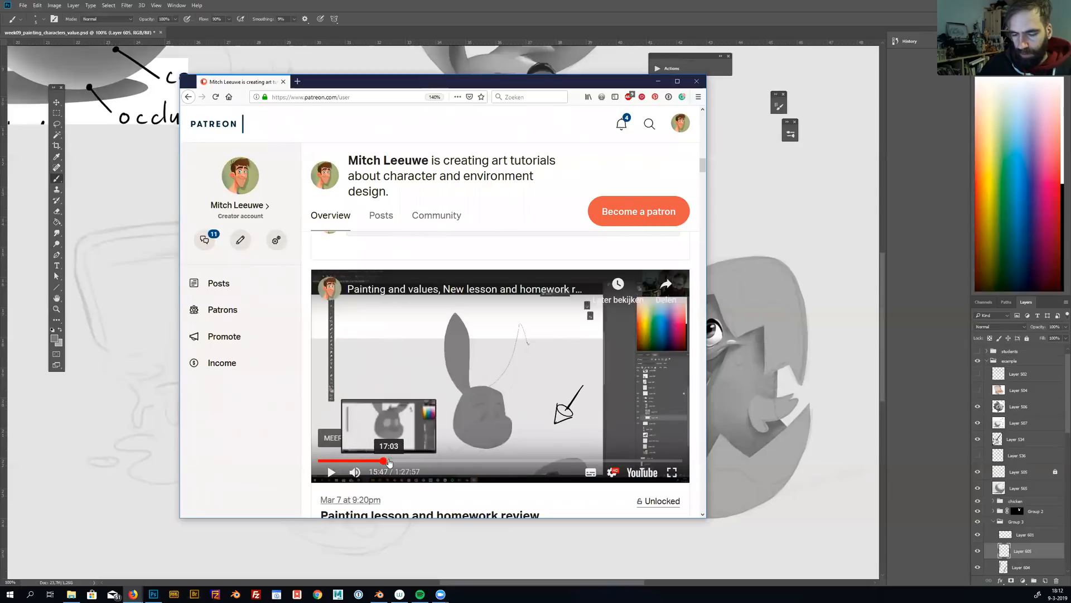
left_click_drag(382, 460, 399, 461)
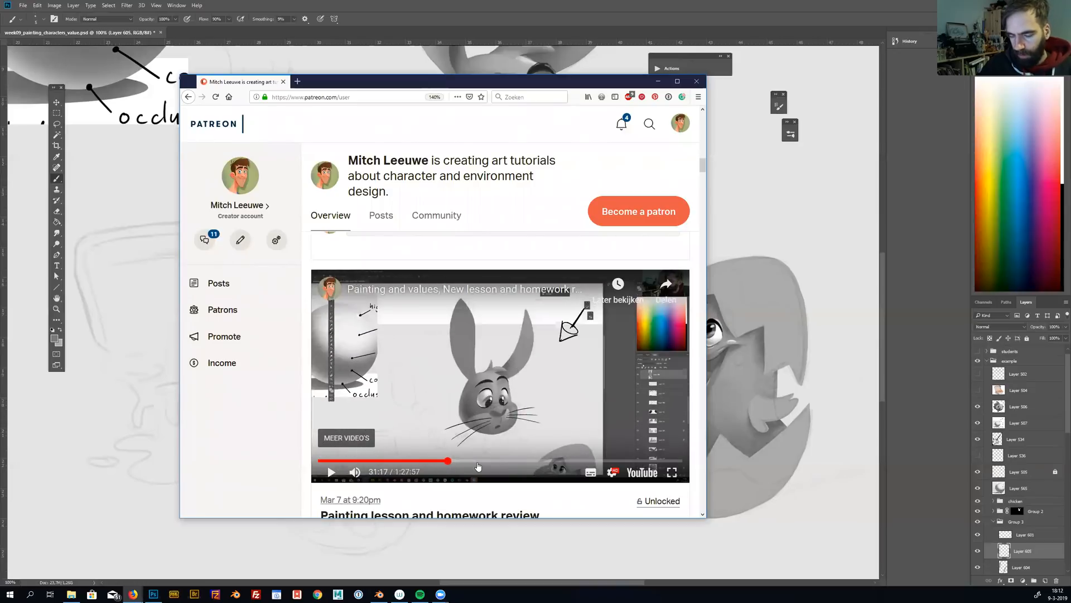
Step: Skim on to the character sketching and face-sketch sections around 1:10
left_click_drag(447, 461, 488, 461)
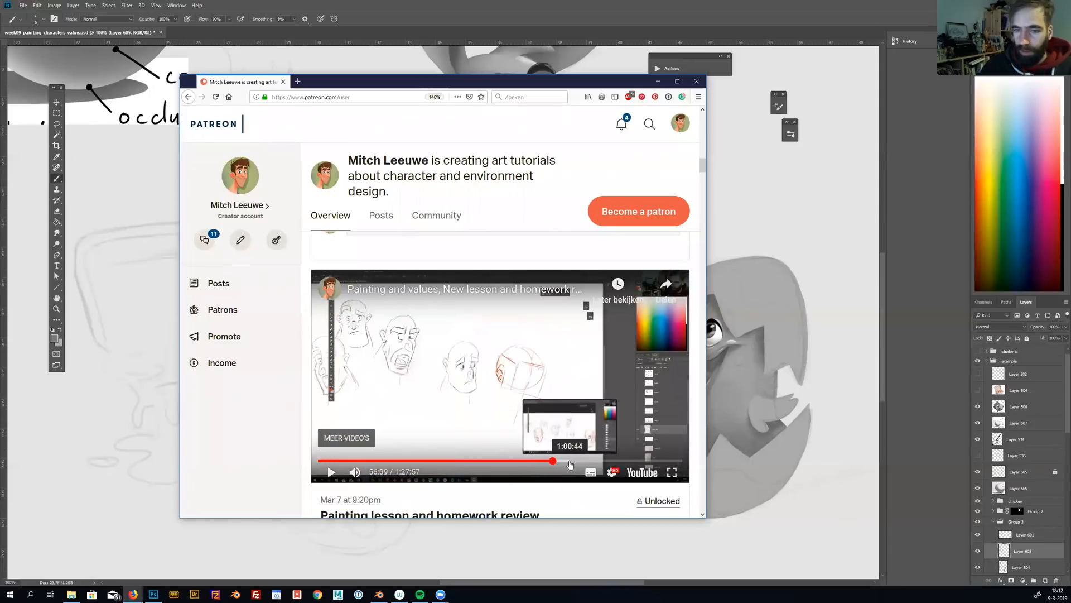
left_click_drag(554, 461, 573, 461)
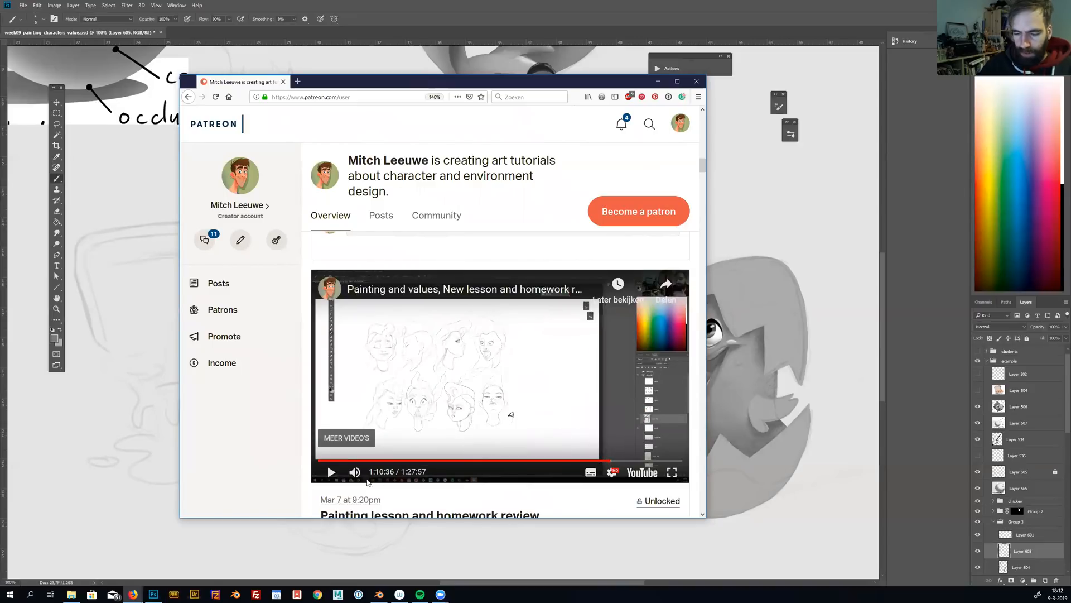
mouse_move(777, 226)
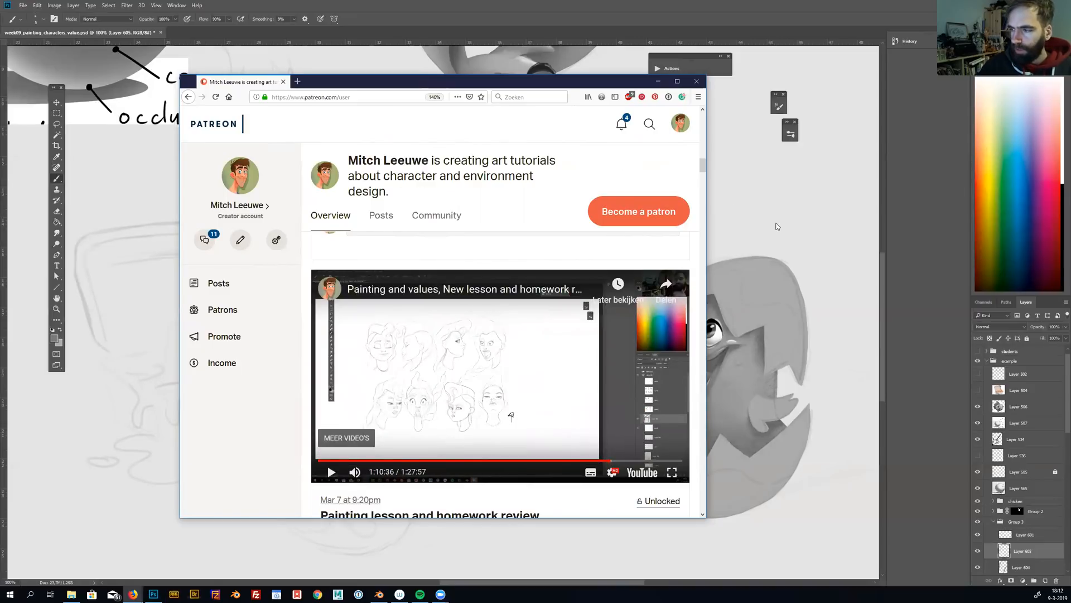